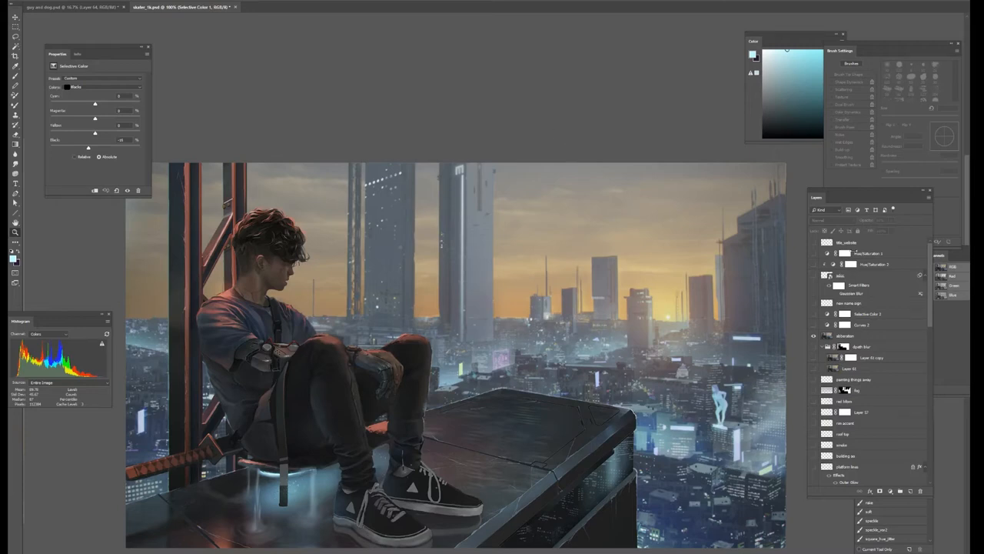
{"action": "mouse_move", "coordinate": [560, 321]}
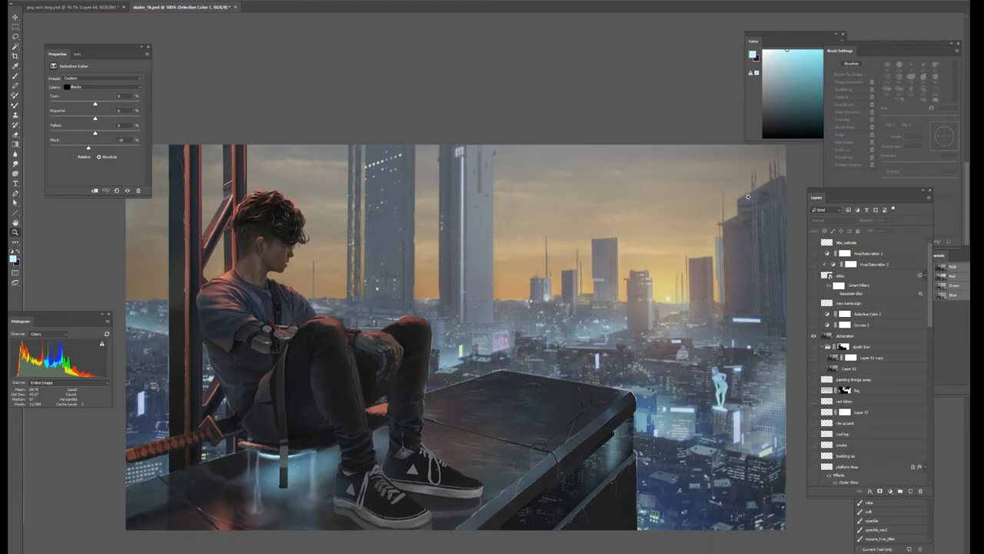
{"action": "mouse_move", "coordinate": [302, 405]}
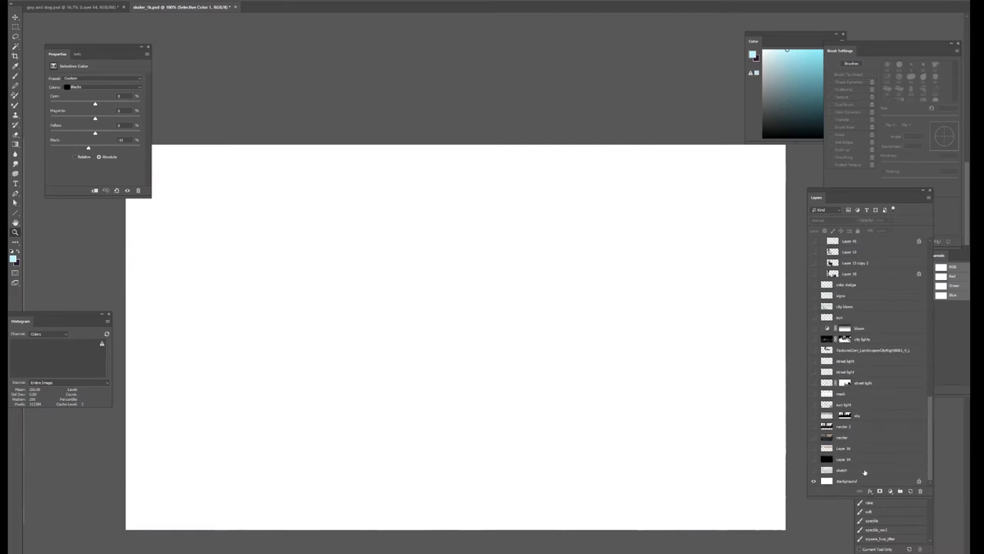
Step: Show the 'sketch' layer with the grey value sketch of two seated figures and skyline
{"action": "left_click", "coordinate": [812, 470]}
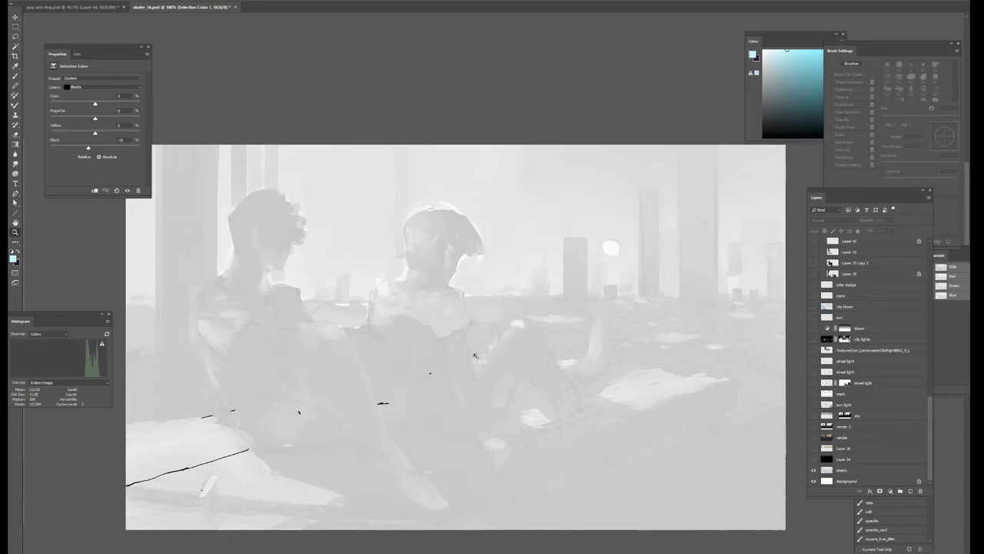
{"action": "mouse_move", "coordinate": [609, 312]}
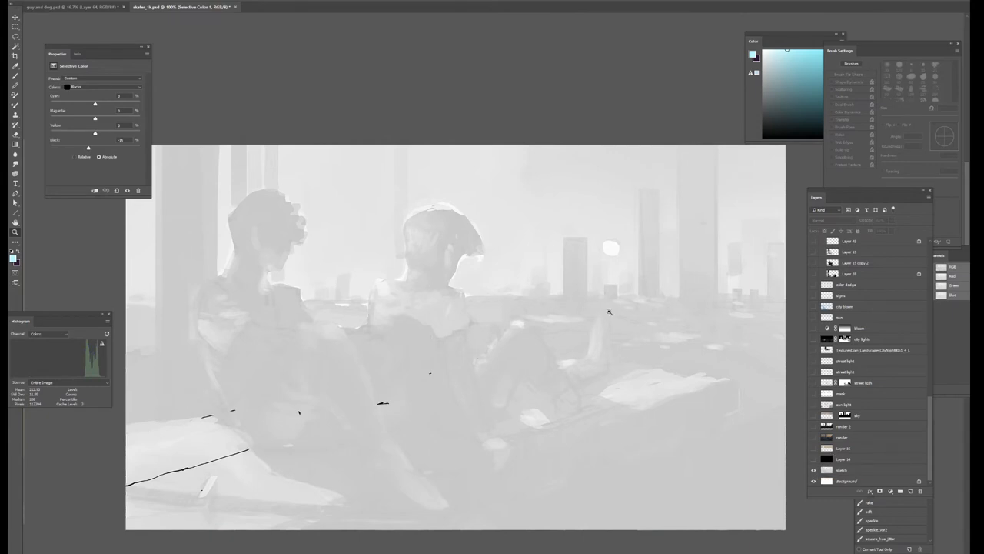
{"action": "mouse_move", "coordinate": [722, 297]}
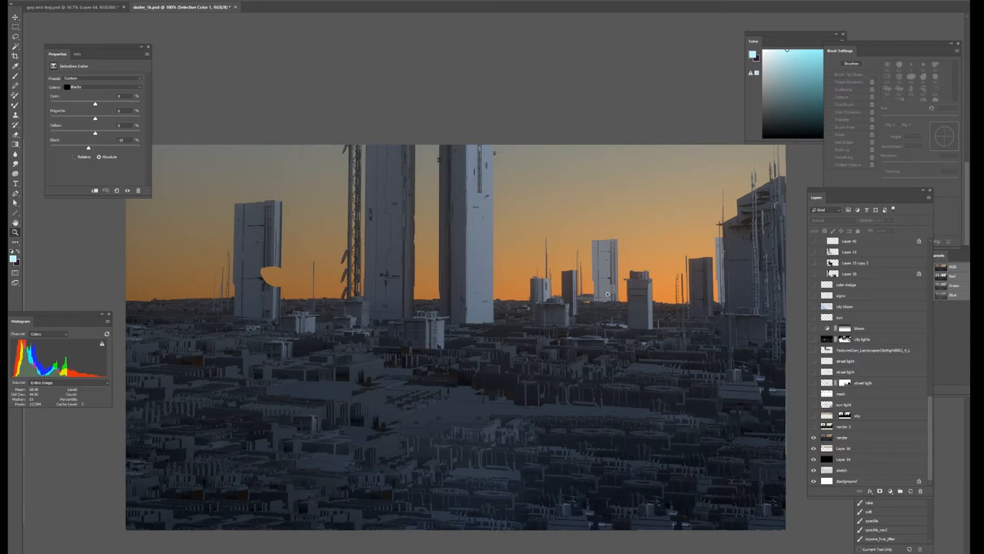
{"action": "mouse_move", "coordinate": [568, 389]}
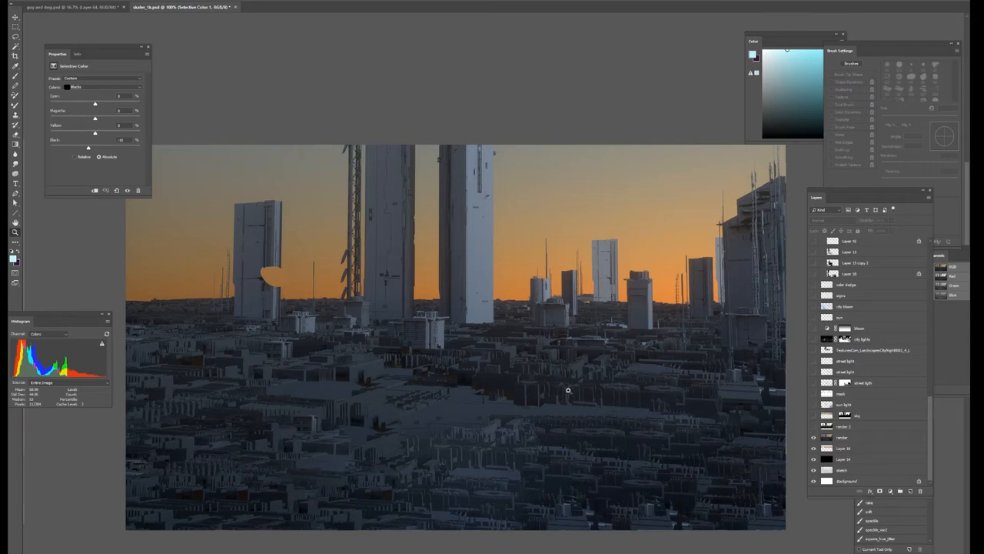
{"action": "mouse_move", "coordinate": [568, 385]}
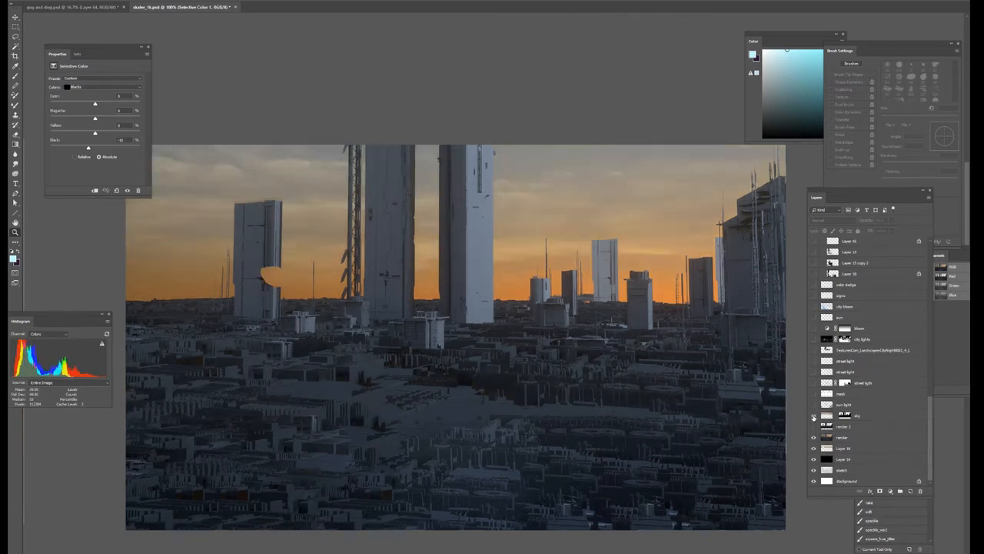
Step: Turn on the 'sky' layer so cloudy sky appears over the orange sunset city render
{"action": "left_click", "coordinate": [857, 415]}
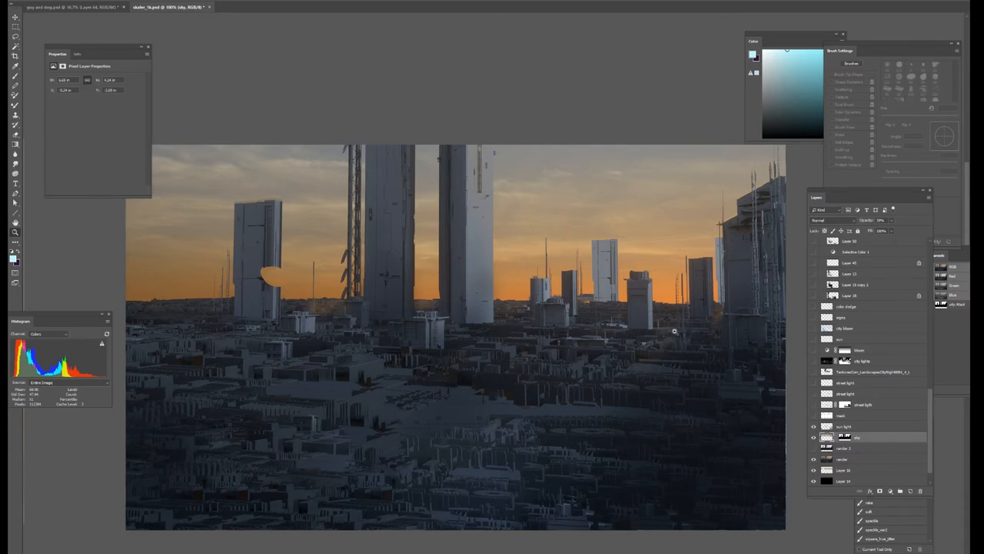
{"action": "mouse_move", "coordinate": [716, 316]}
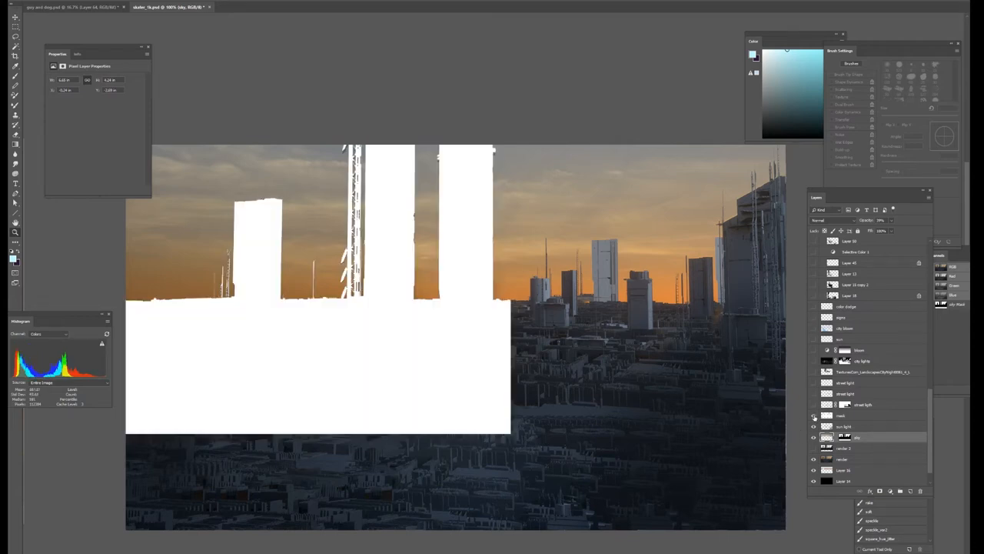
Step: Enable the 'street light' layers, adding bluish glow to the lower city blocks
{"action": "left_click", "coordinate": [814, 416]}
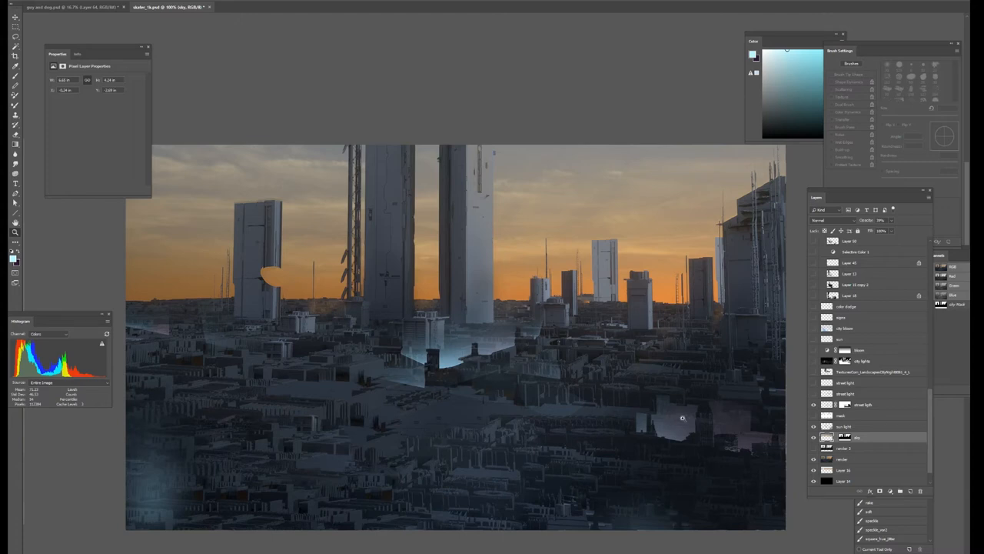
{"action": "mouse_move", "coordinate": [647, 437]}
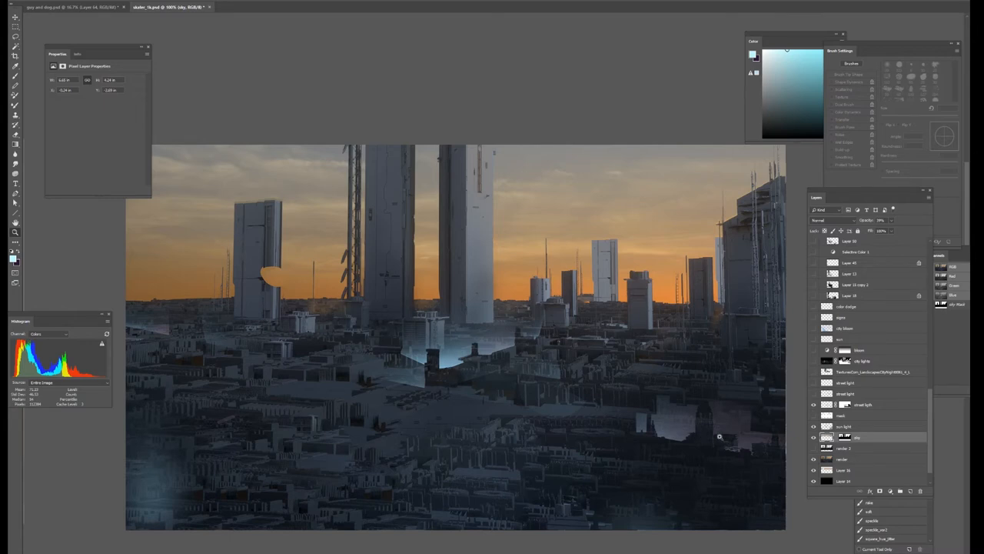
{"action": "mouse_move", "coordinate": [703, 448]}
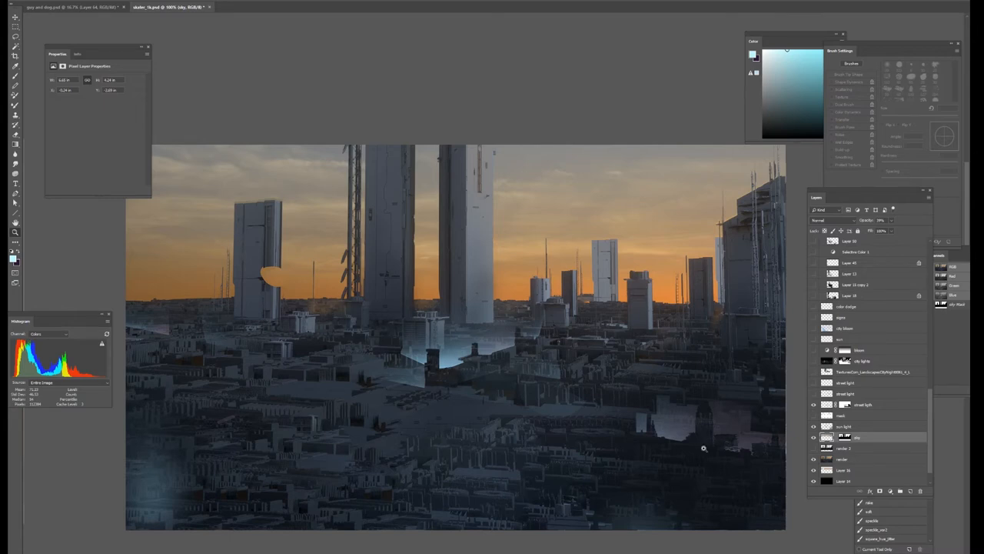
{"action": "mouse_move", "coordinate": [814, 338]}
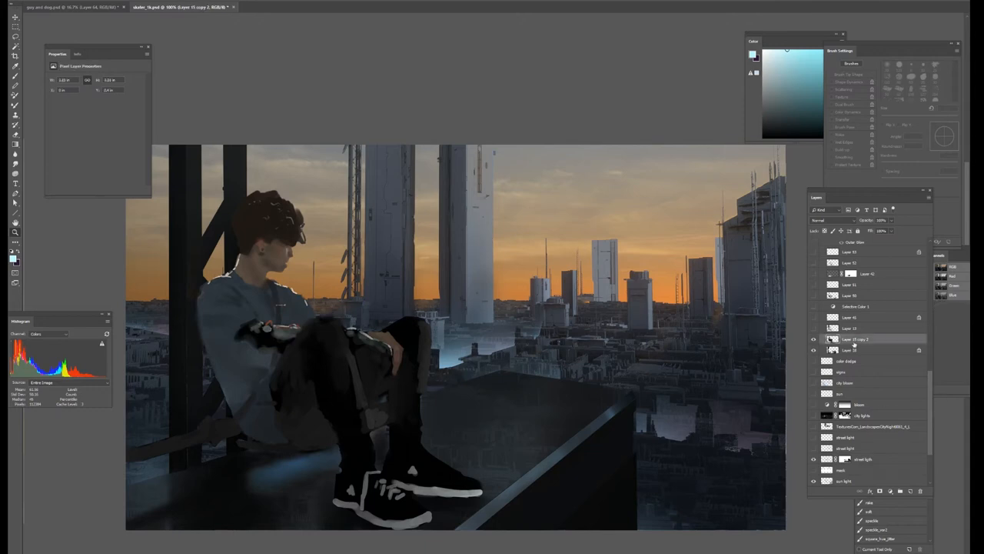
Step: Turn on 'Layer 18' to show the painted figure on the dark rooftop ledge
{"action": "left_click", "coordinate": [868, 350]}
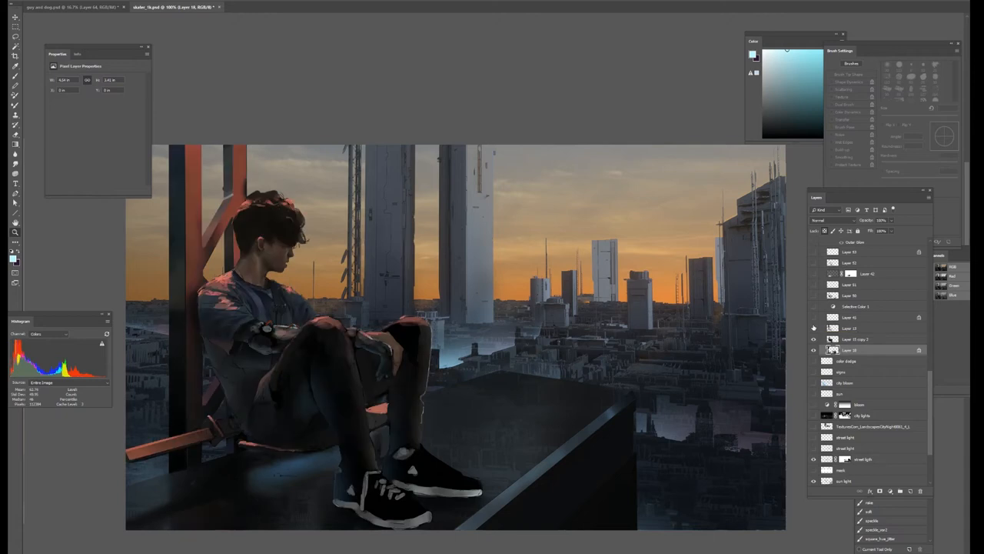
{"action": "mouse_move", "coordinate": [779, 331]}
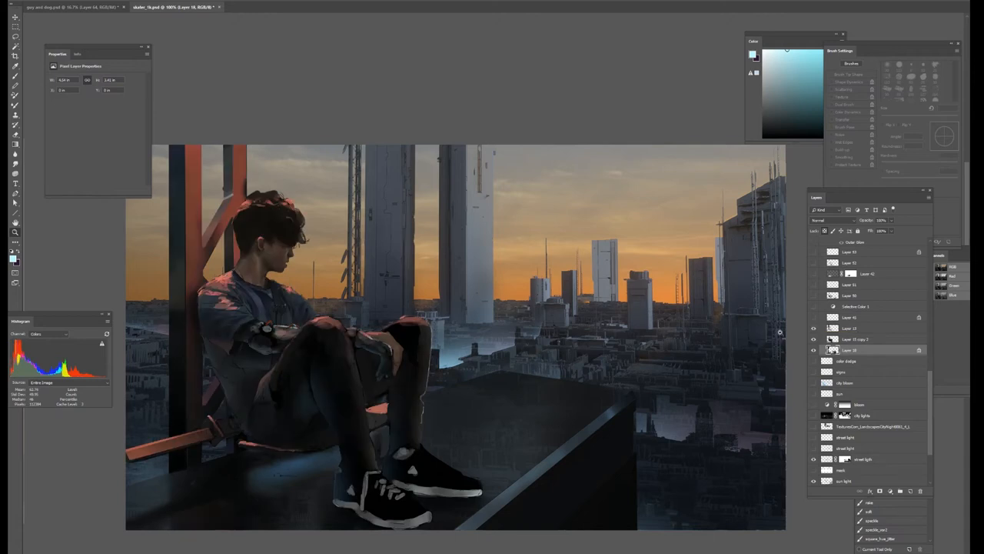
{"action": "scroll", "scroll_direction": "down", "scroll_amount": 3}
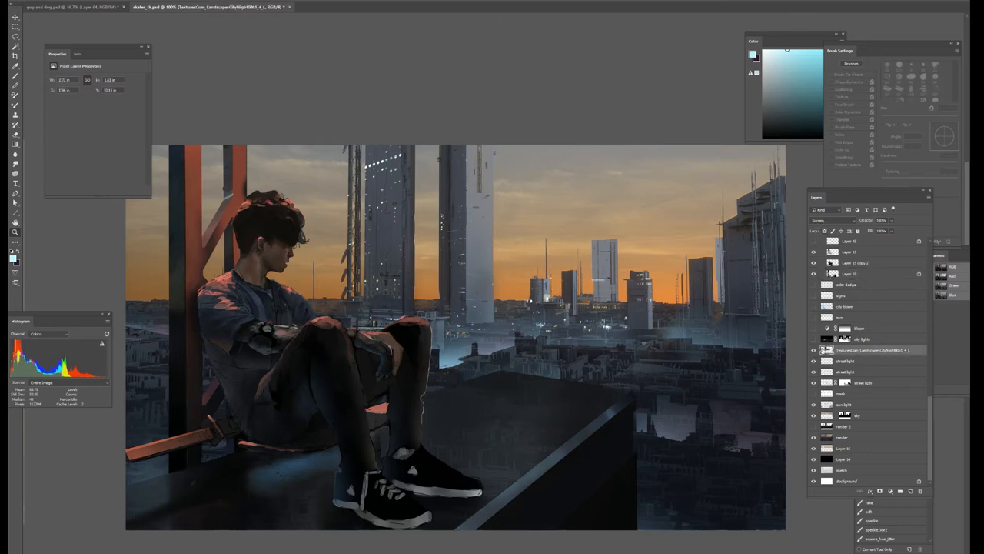
{"action": "mouse_move", "coordinate": [396, 201]}
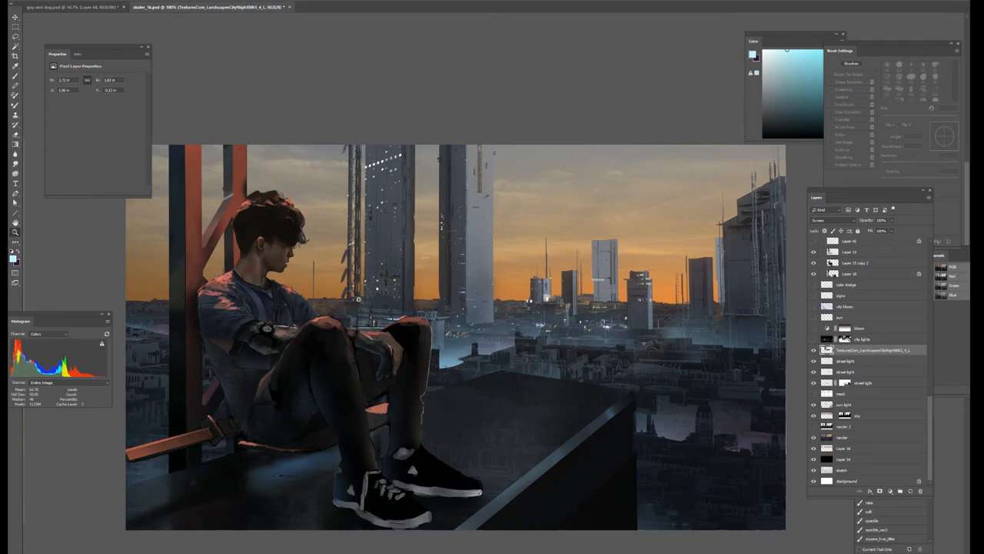
Step: Inspect the bounds of the Screen-blended night-city texture over the central towers
{"action": "key", "text": "ctrl+t"}
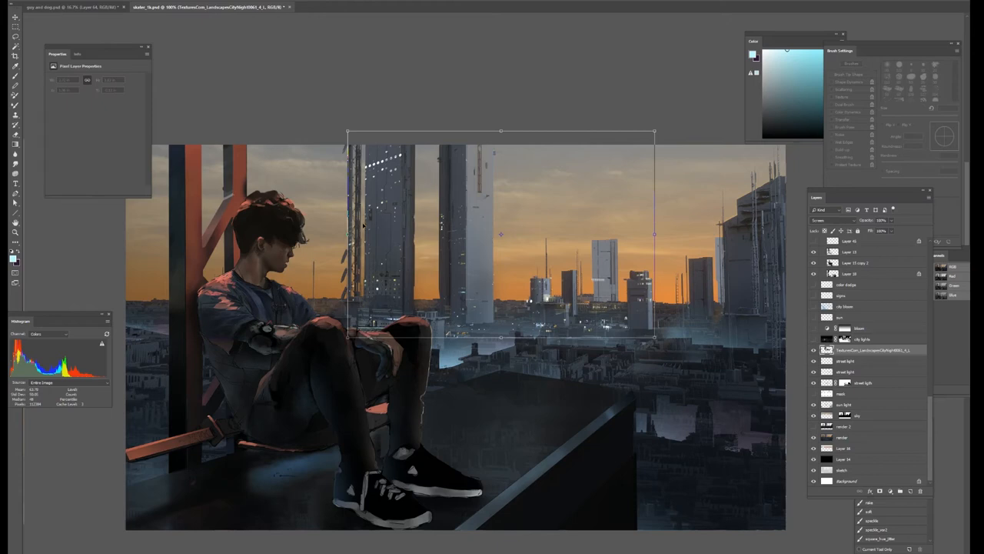
{"action": "mouse_move", "coordinate": [424, 229]}
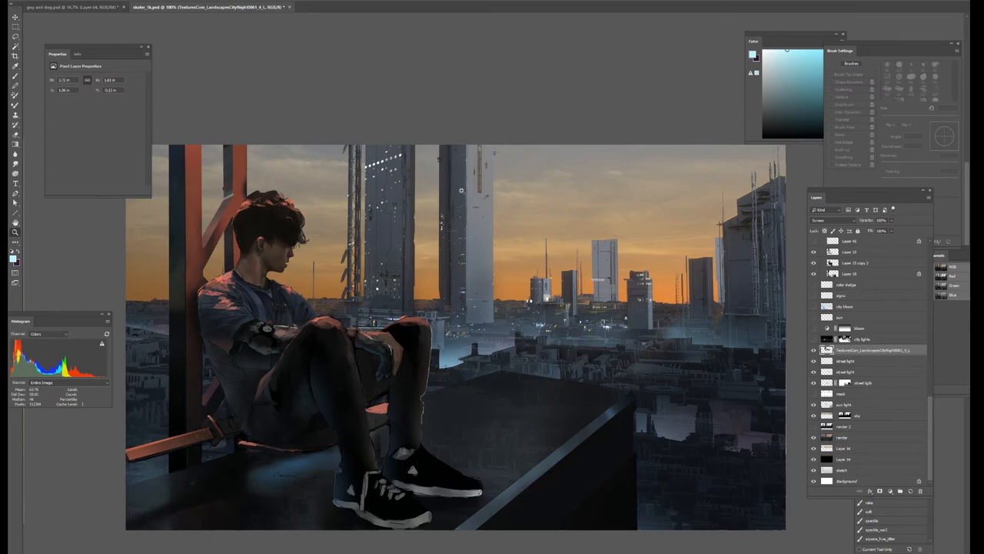
{"action": "mouse_move", "coordinate": [463, 185]}
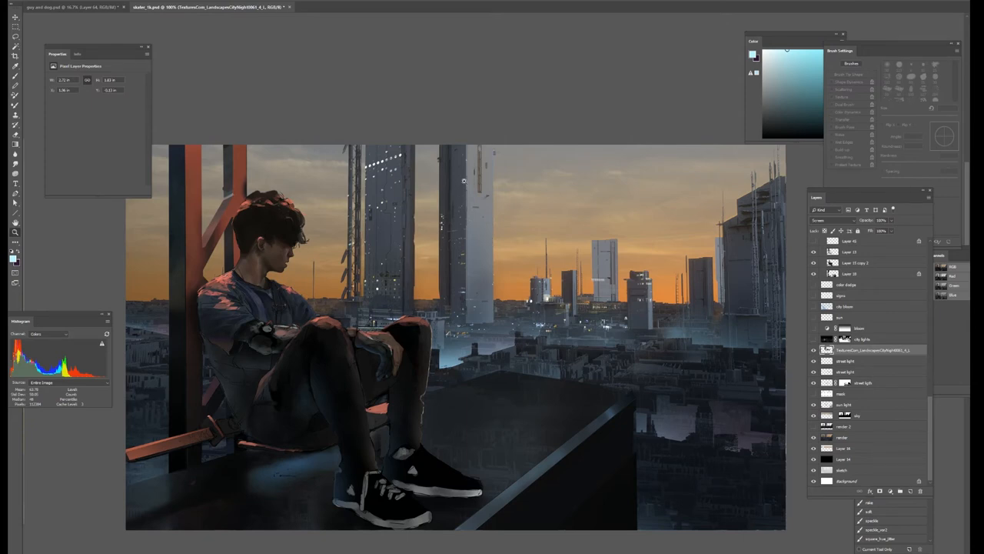
{"action": "mouse_move", "coordinate": [484, 287]}
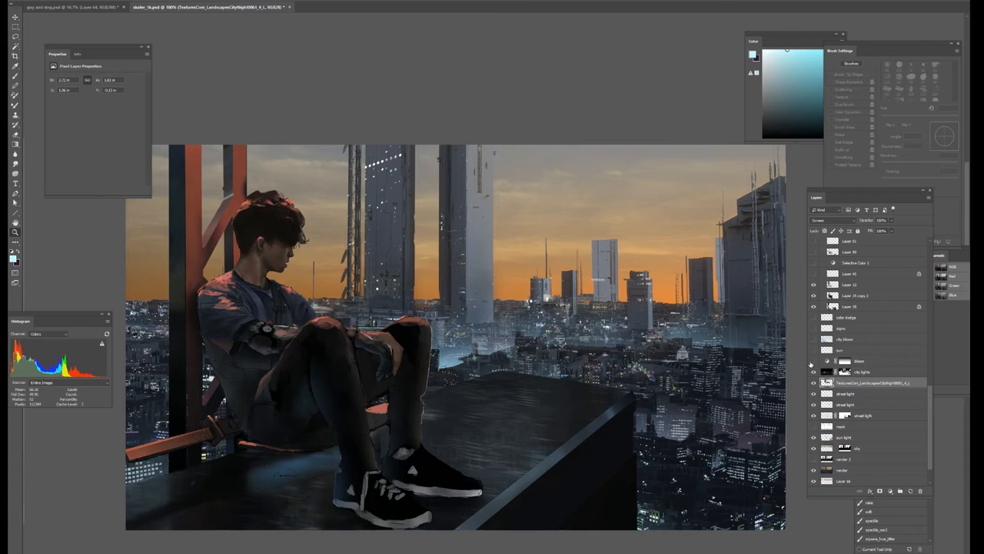
Step: Show the neon sign and sun layers: purple and green city lights, sun on horizon
{"action": "left_click", "coordinate": [861, 372]}
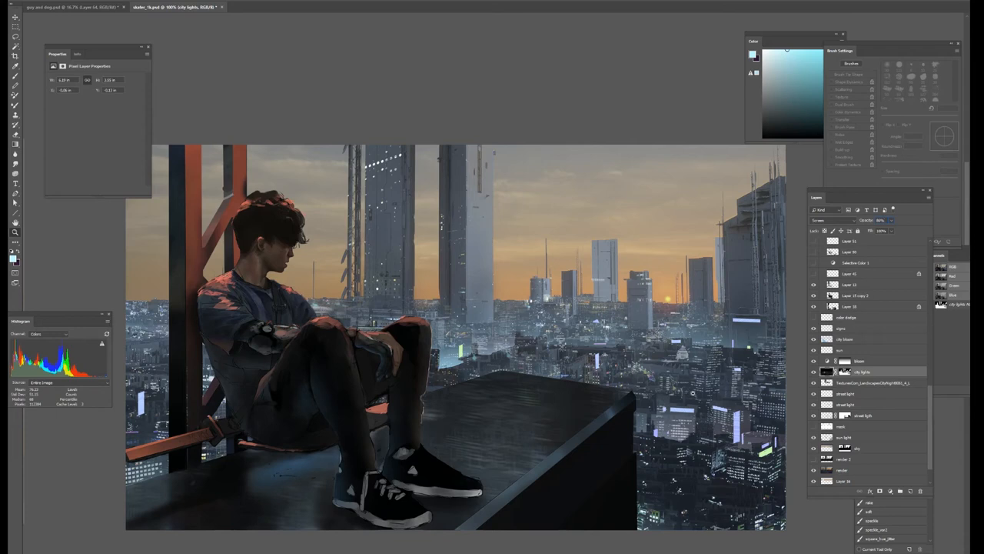
{"action": "mouse_move", "coordinate": [810, 325]}
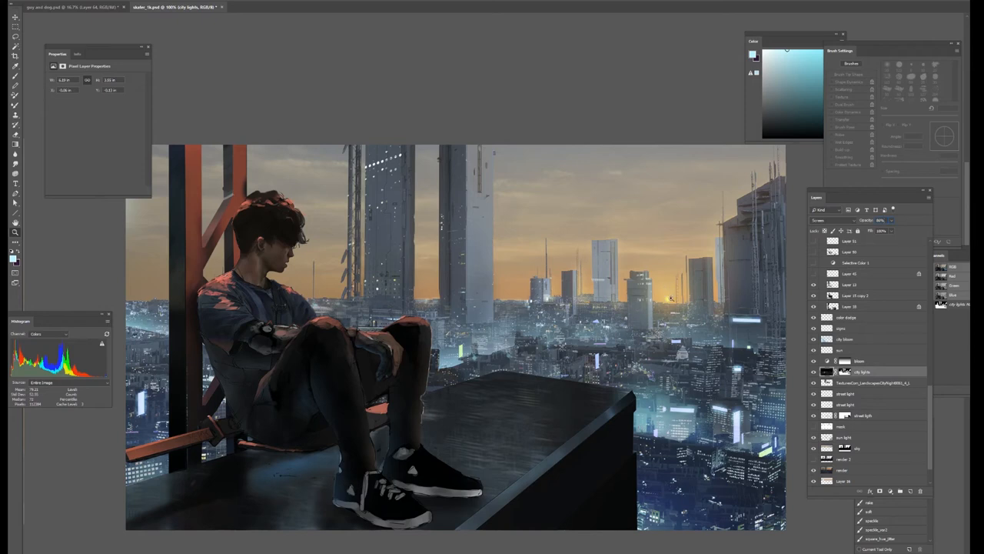
{"action": "mouse_move", "coordinate": [757, 439]}
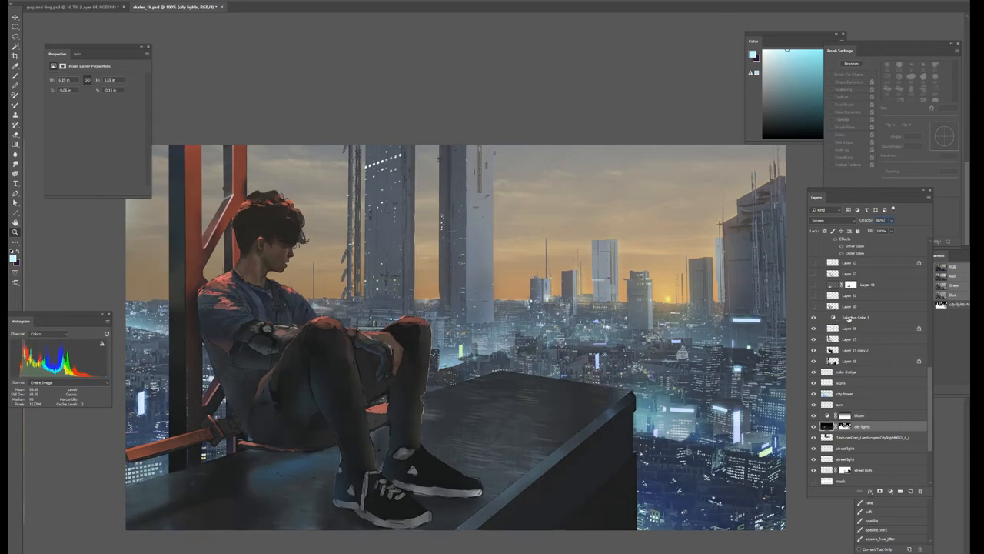
Step: Select the Selective Color 1 adjustment layer to review its properties
{"action": "left_click", "coordinate": [856, 317]}
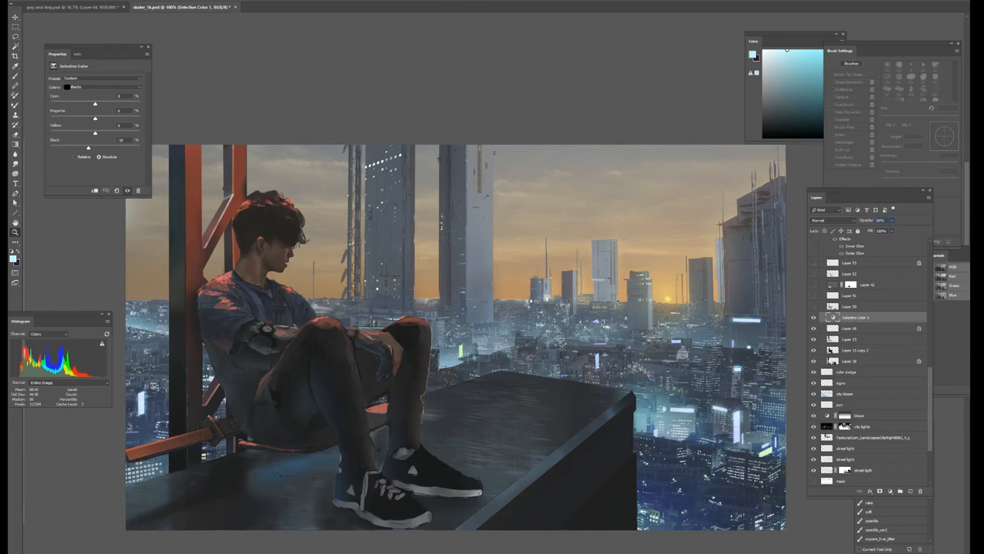
{"action": "mouse_move", "coordinate": [142, 165]}
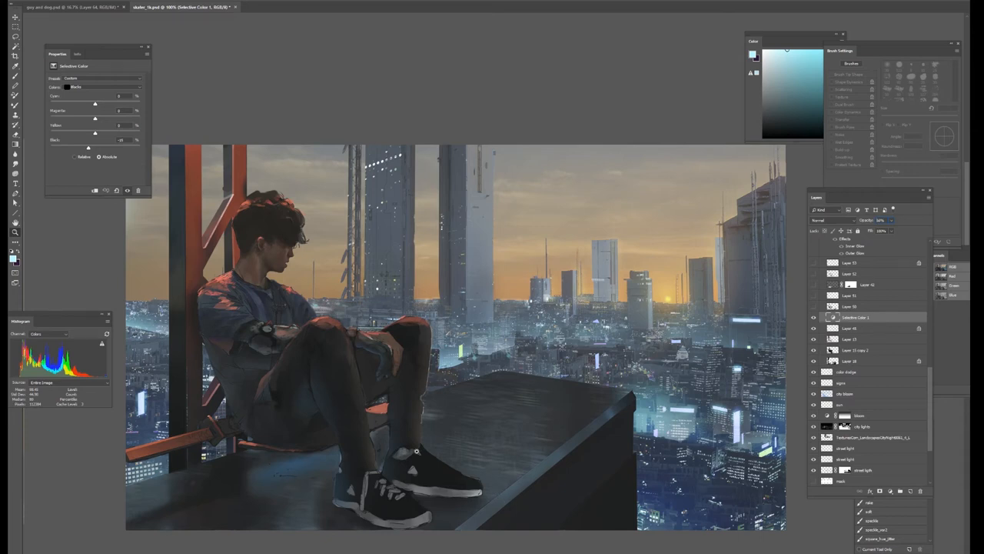
{"action": "mouse_move", "coordinate": [304, 422]}
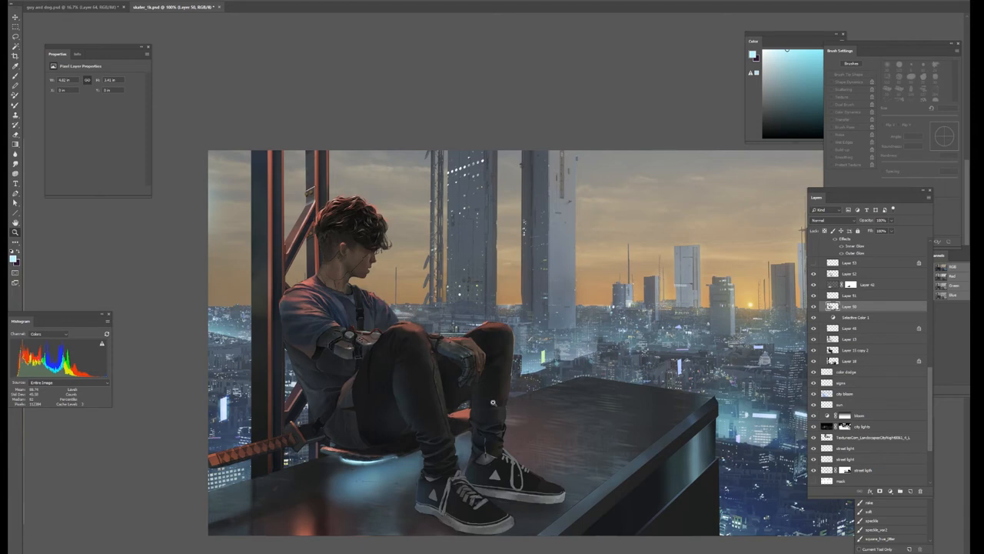
{"action": "mouse_move", "coordinate": [507, 361]}
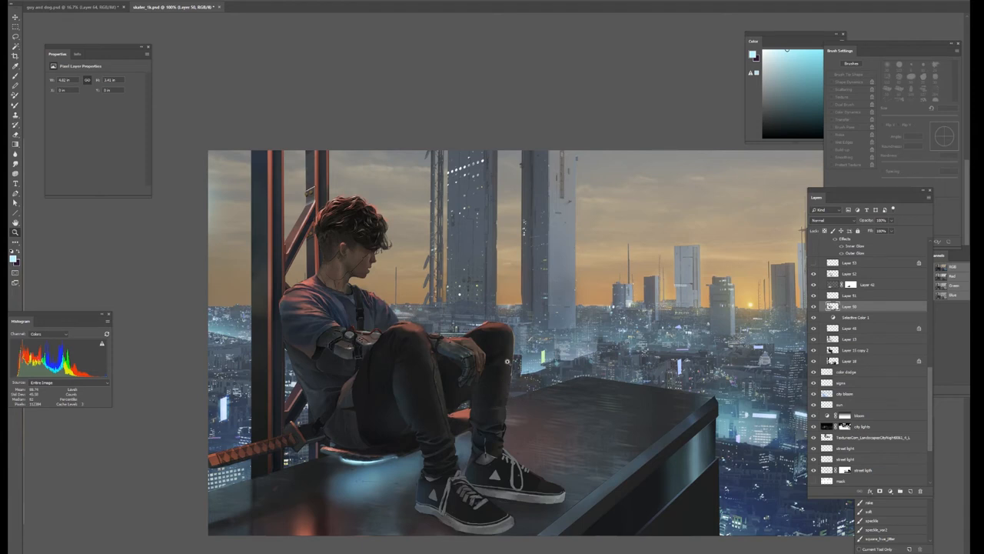
{"action": "mouse_move", "coordinate": [409, 331]}
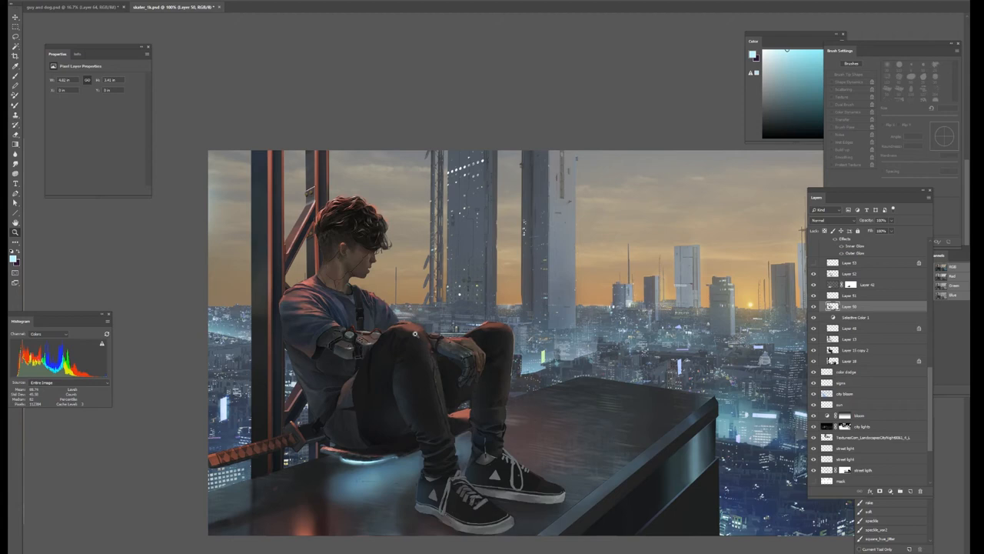
{"action": "mouse_move", "coordinate": [398, 406]}
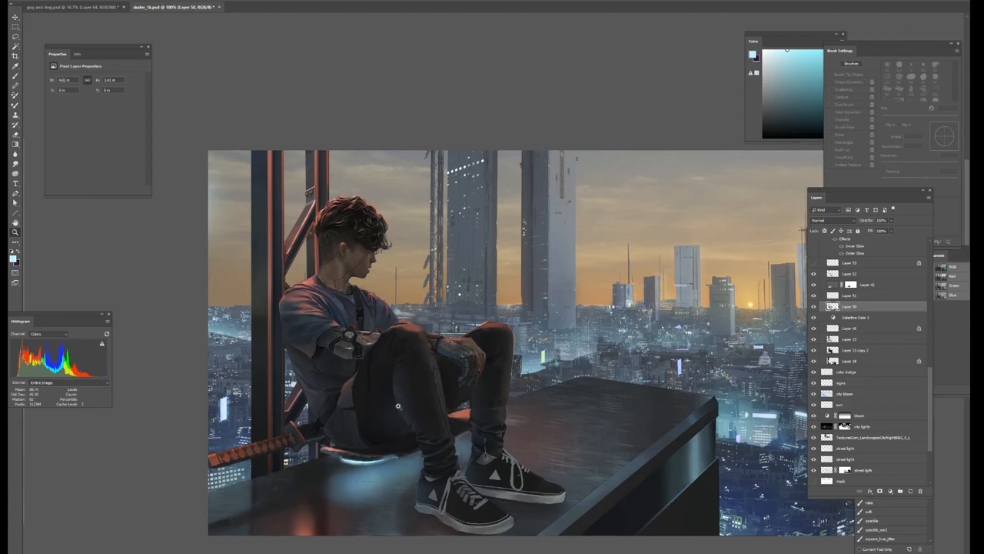
{"action": "mouse_move", "coordinate": [399, 361]}
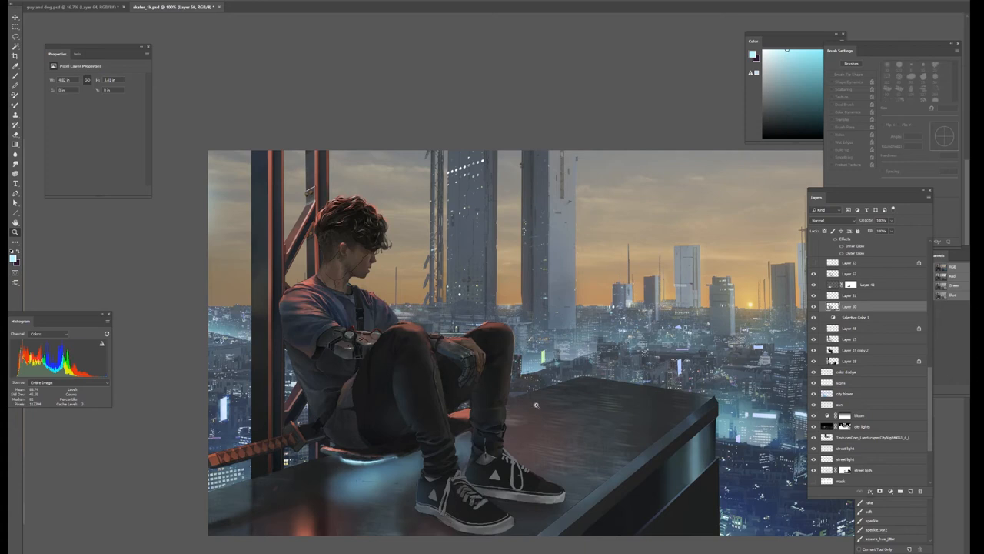
{"action": "mouse_move", "coordinate": [569, 413]}
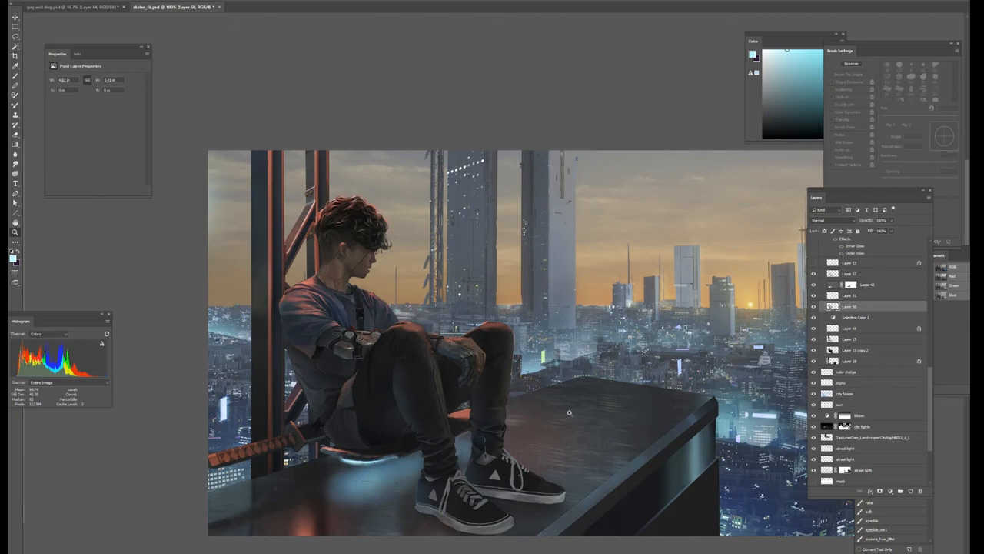
{"action": "mouse_move", "coordinate": [632, 434]}
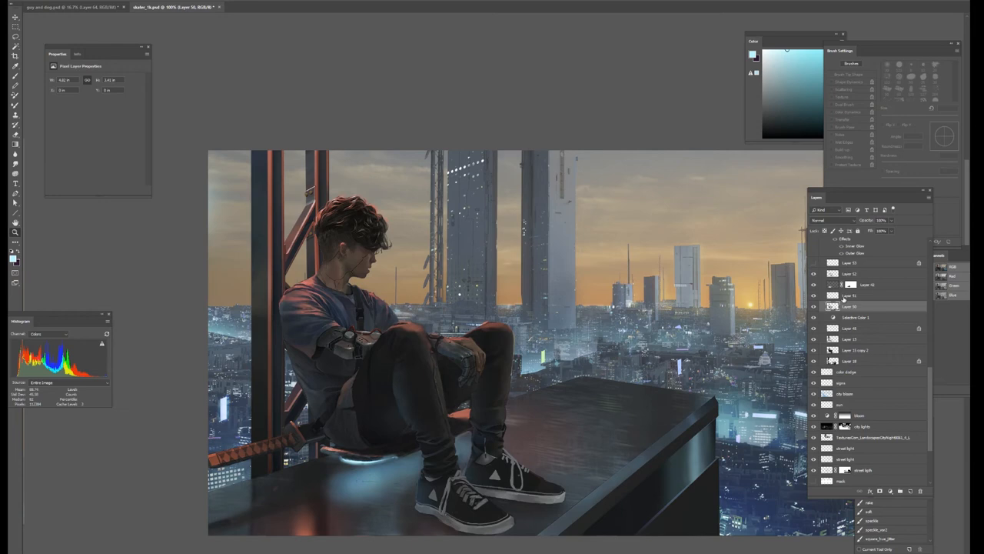
Step: Enable Layer 42 for the dangling leg strap and blue glow under the figure
{"action": "left_click", "coordinate": [851, 285]}
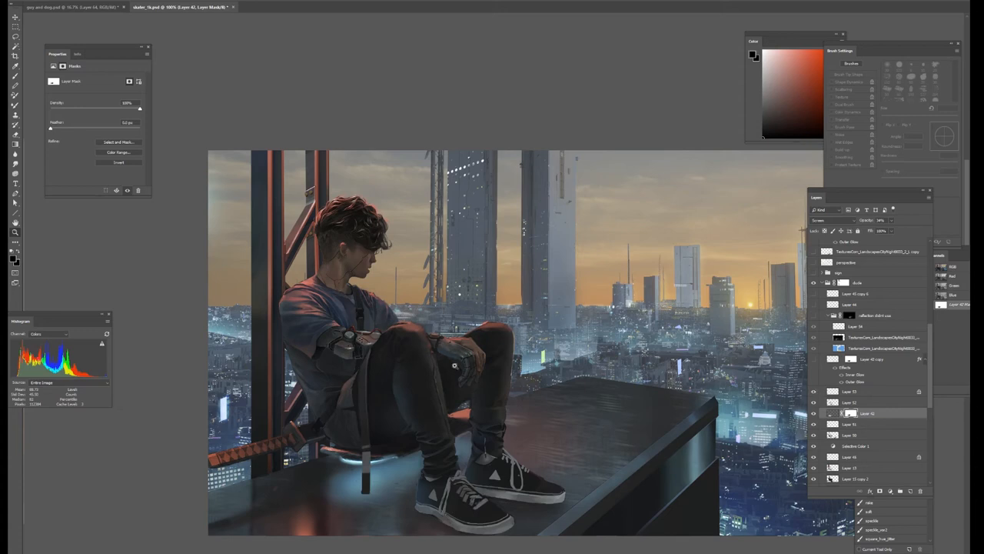
{"action": "mouse_move", "coordinate": [344, 440]}
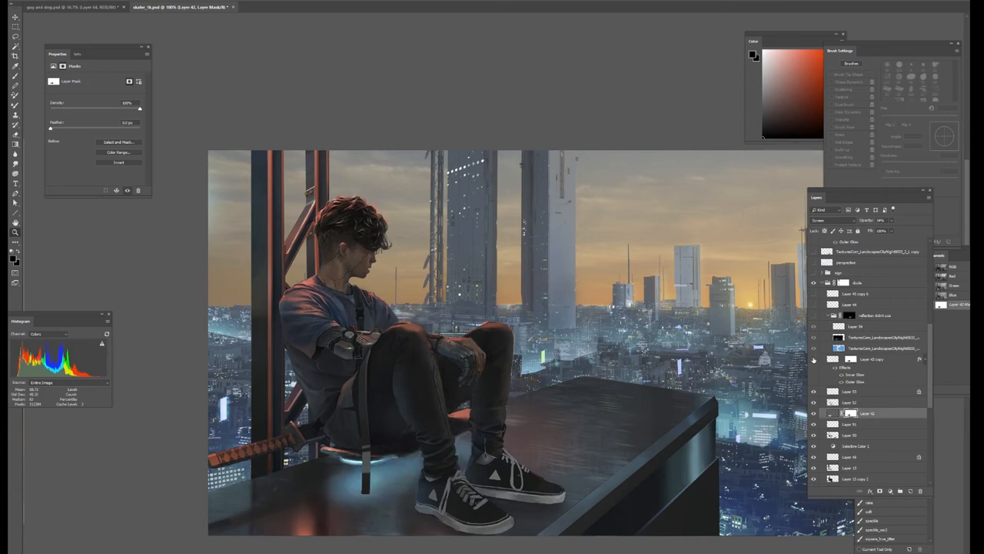
{"action": "mouse_move", "coordinate": [942, 379]}
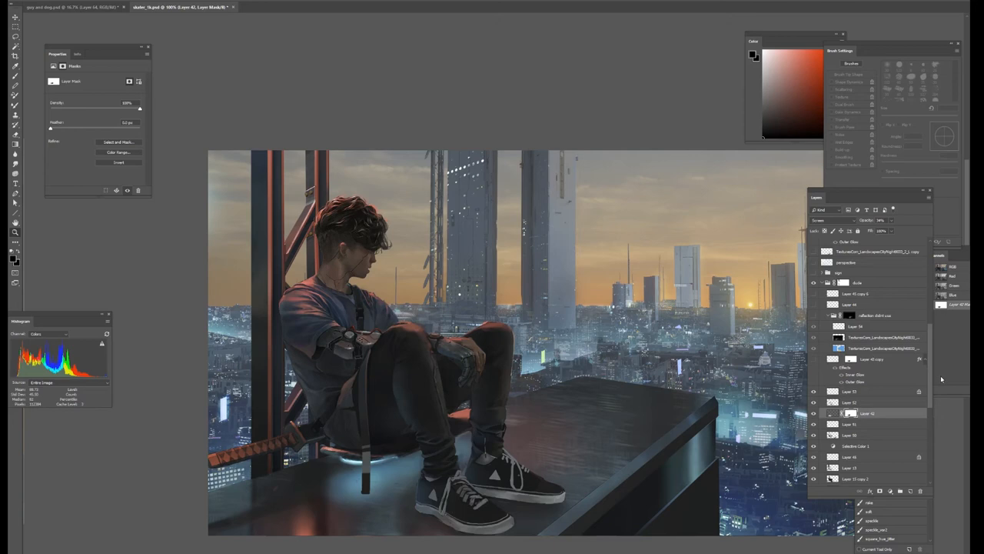
{"action": "scroll", "scroll_direction": "down", "scroll_amount": 3}
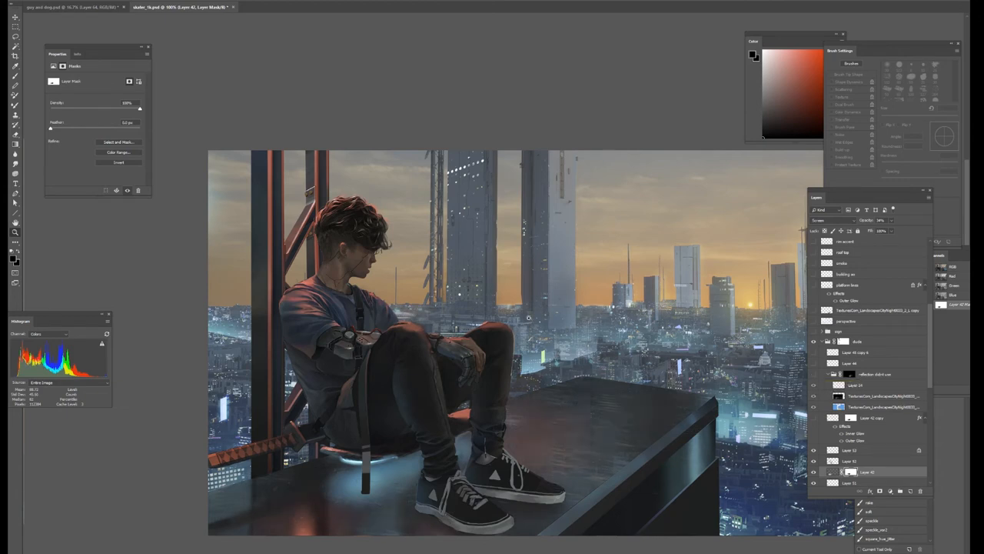
{"action": "mouse_move", "coordinate": [581, 418]}
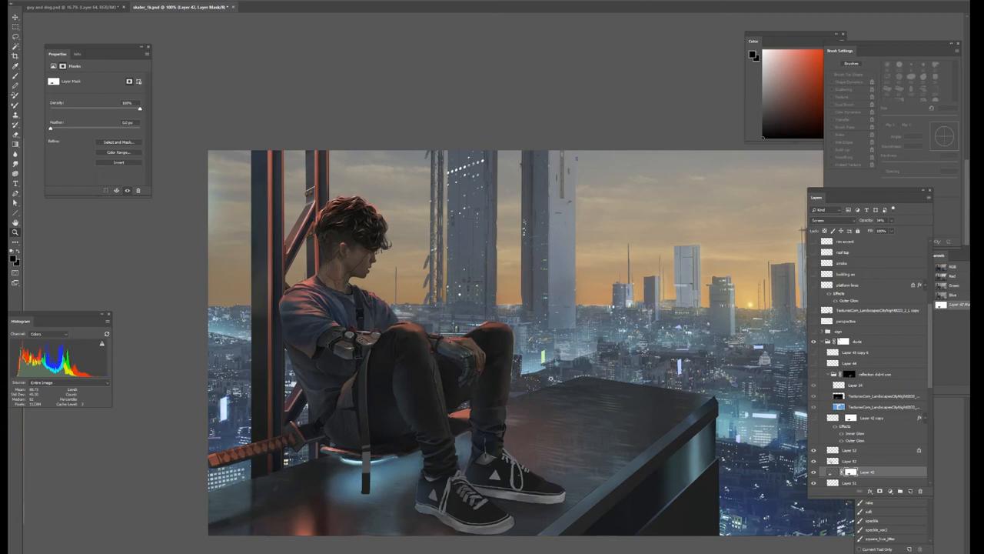
{"action": "mouse_move", "coordinate": [562, 472]}
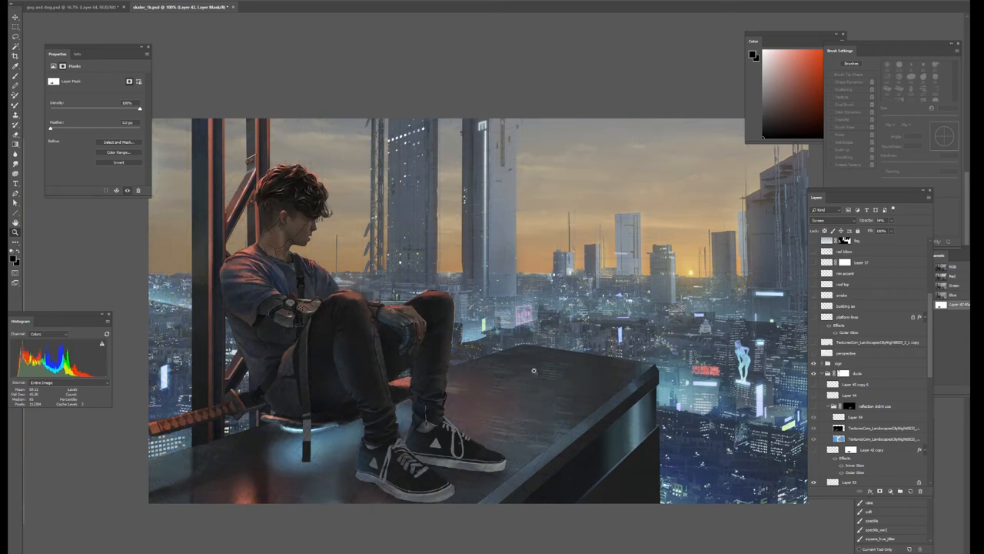
{"action": "mouse_move", "coordinate": [554, 451]}
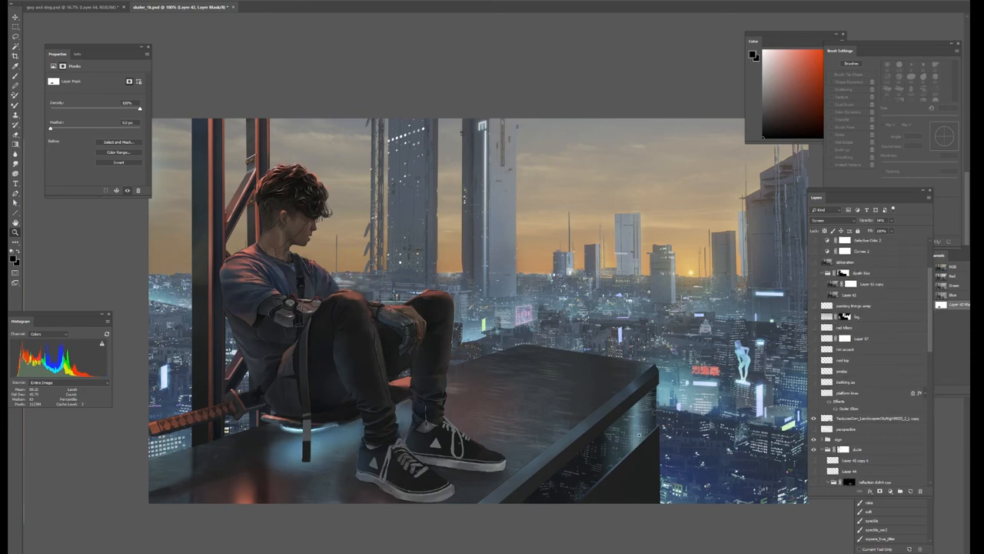
{"action": "mouse_move", "coordinate": [626, 460]}
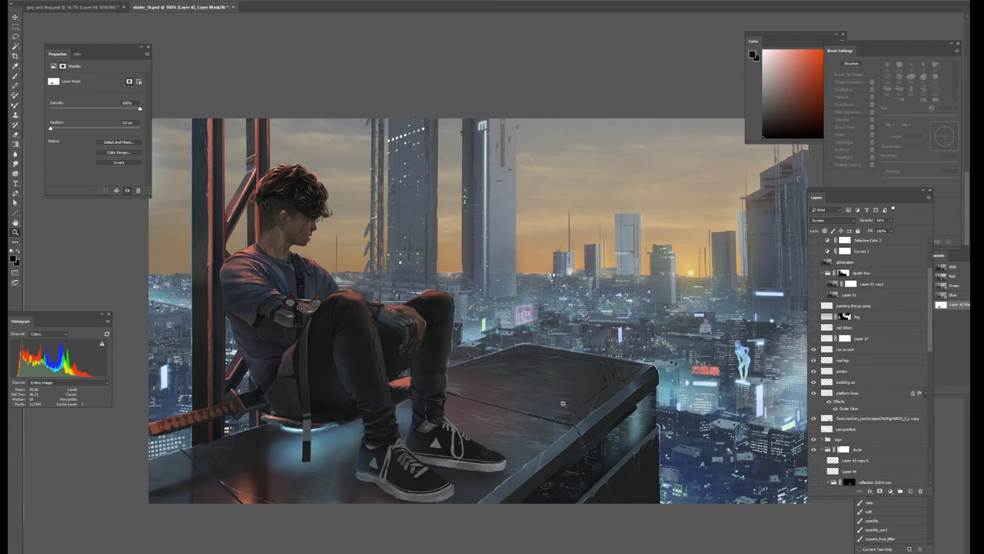
{"action": "mouse_move", "coordinate": [583, 372]}
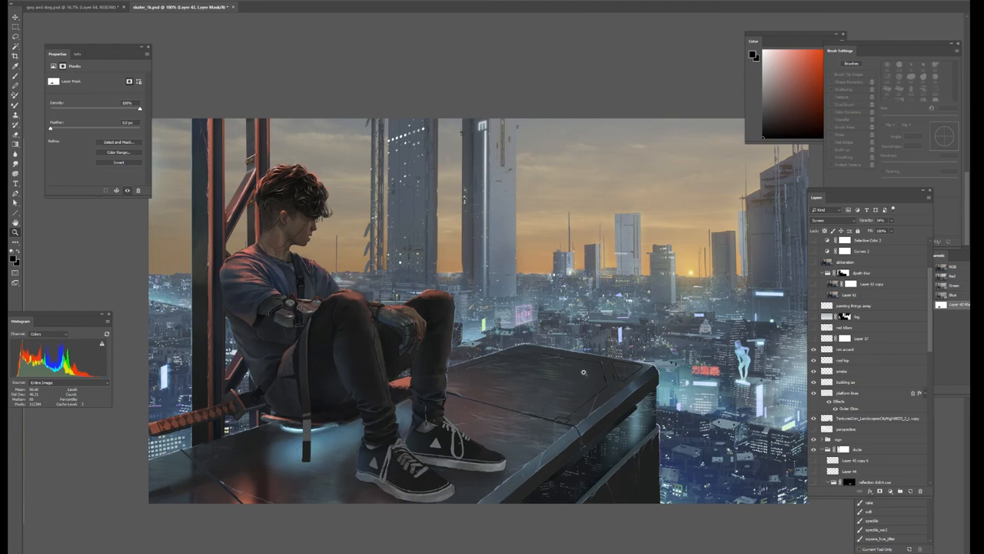
{"action": "mouse_move", "coordinate": [459, 357]}
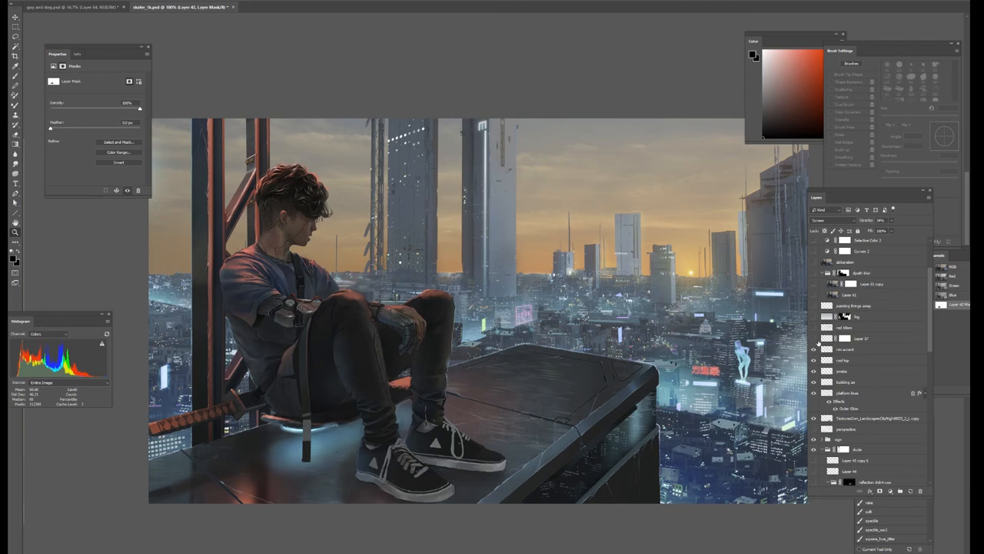
{"action": "mouse_move", "coordinate": [813, 341]}
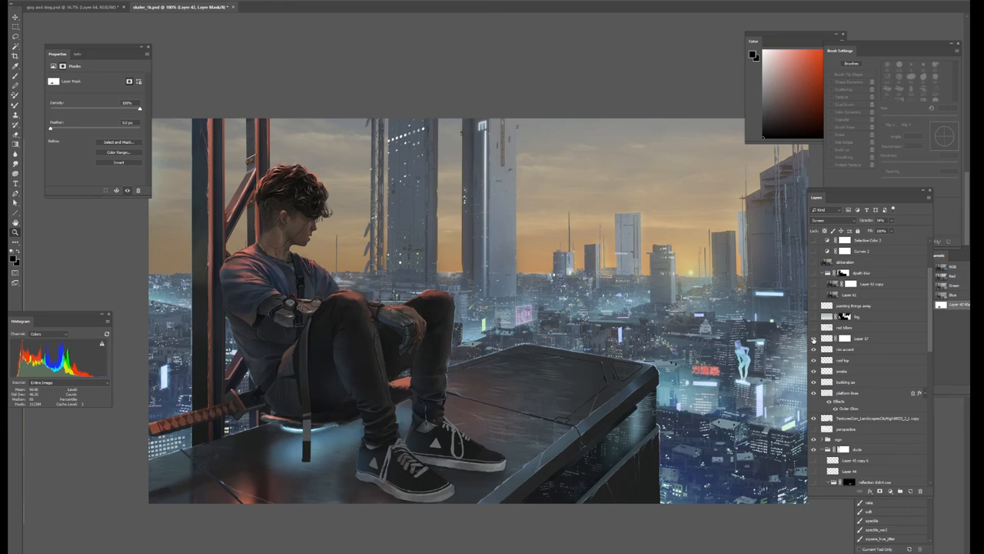
{"action": "mouse_move", "coordinate": [829, 352]}
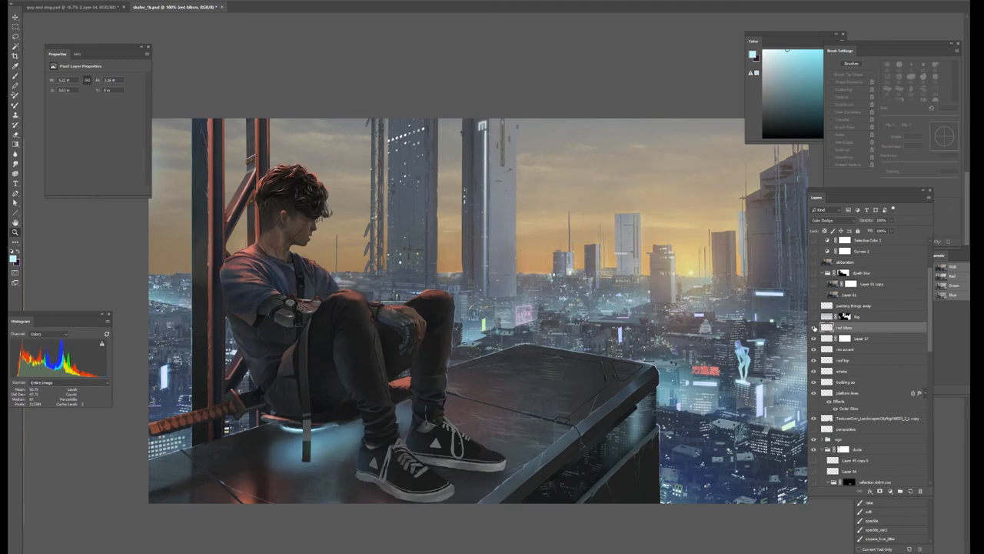
{"action": "double_click", "coordinate": [842, 336]}
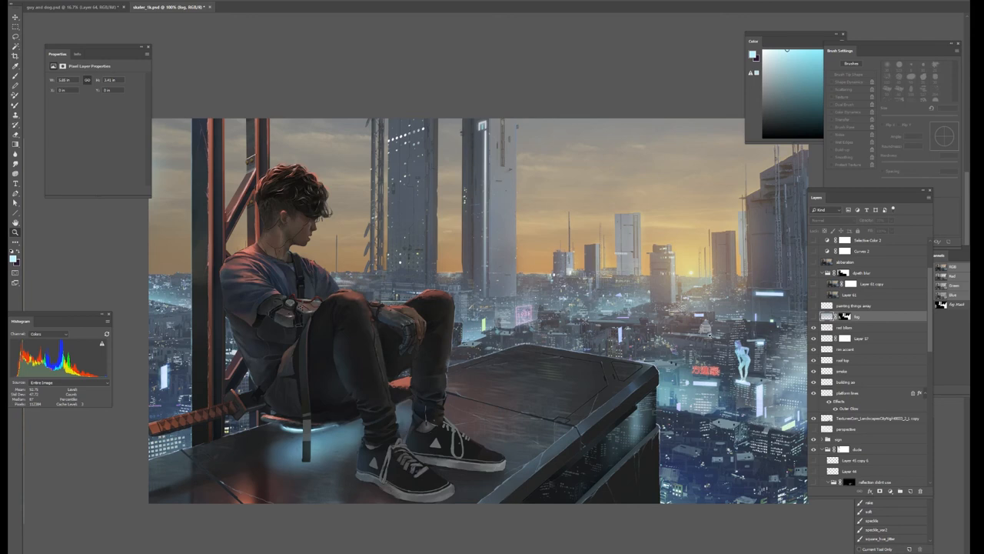
{"action": "mouse_move", "coordinate": [811, 318]}
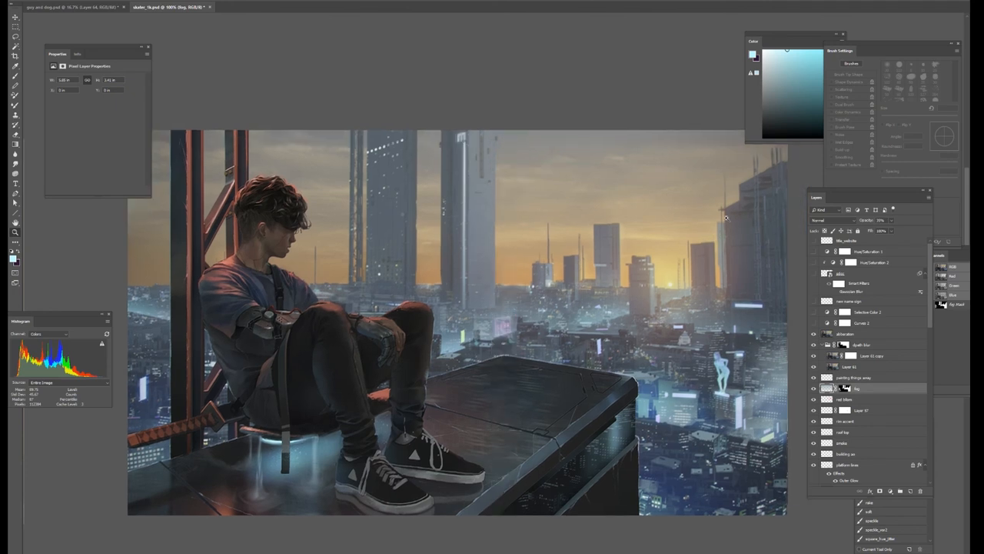
{"action": "mouse_move", "coordinate": [738, 183]}
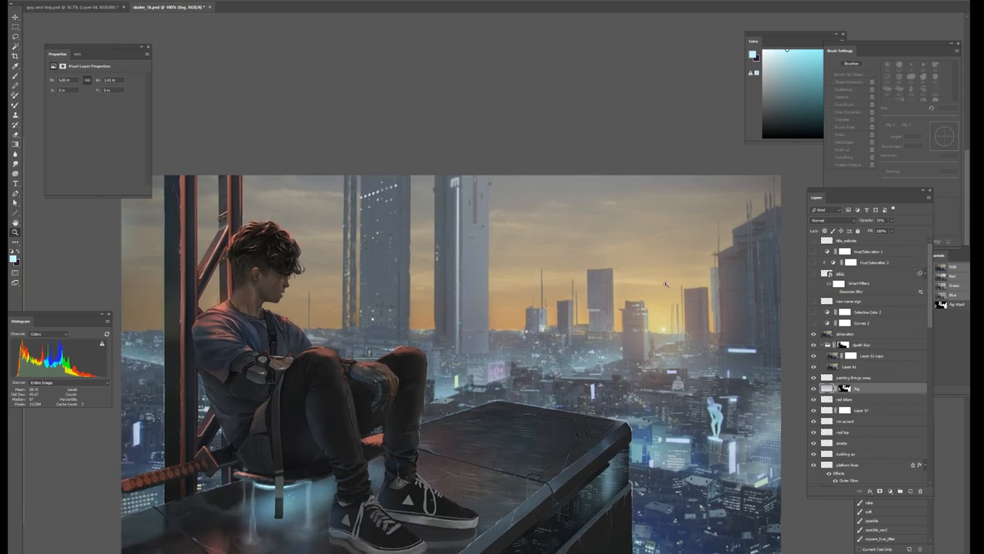
{"action": "mouse_move", "coordinate": [678, 319]}
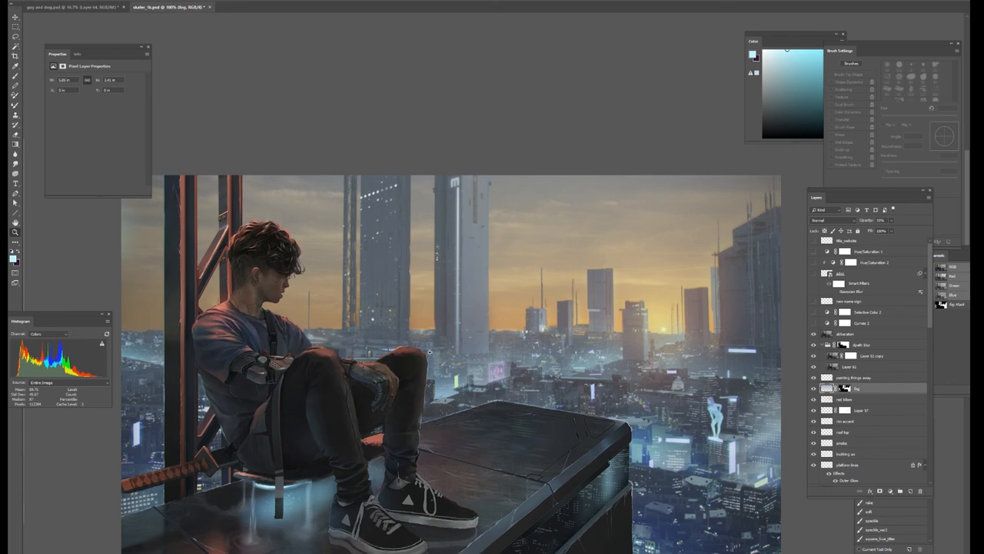
{"action": "mouse_move", "coordinate": [476, 407]}
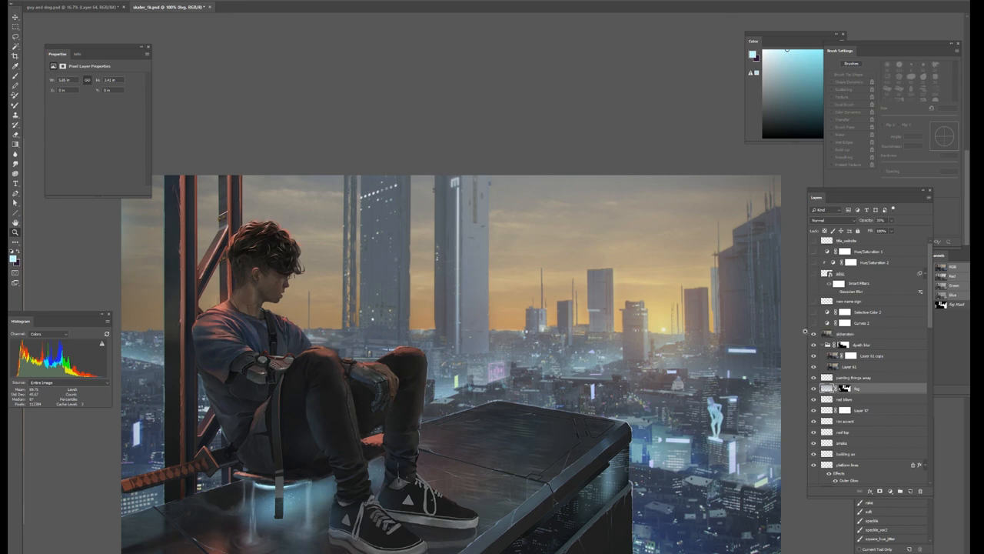
{"action": "mouse_move", "coordinate": [808, 328]}
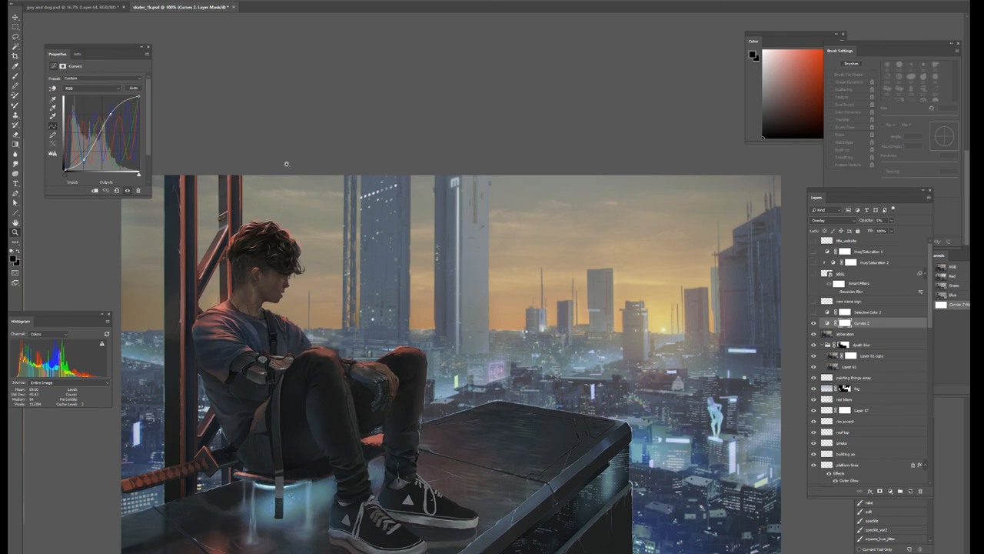
{"action": "mouse_move", "coordinate": [162, 65]}
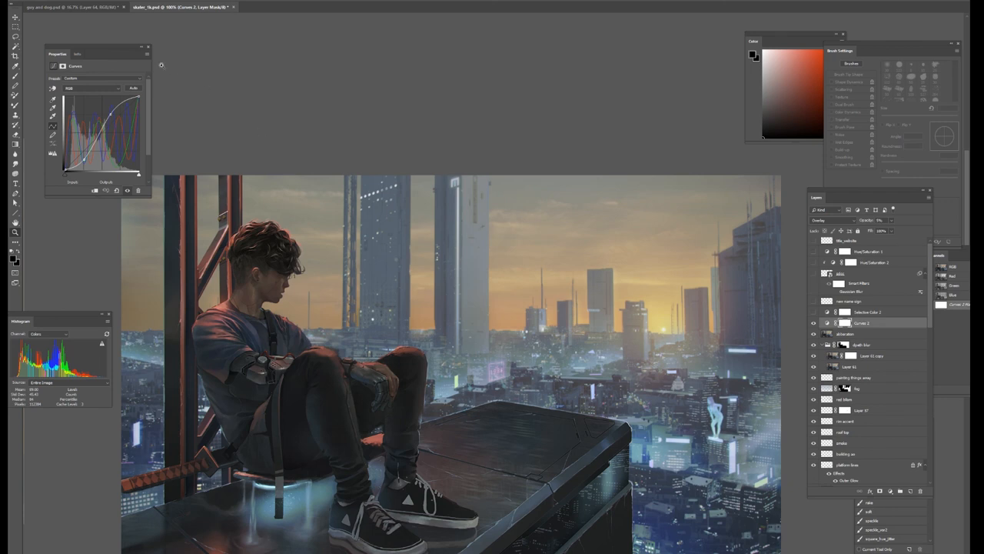
Step: Select the Curves 2 adjustment layer and view its RGB contrast curve
{"action": "left_click", "coordinate": [93, 89]}
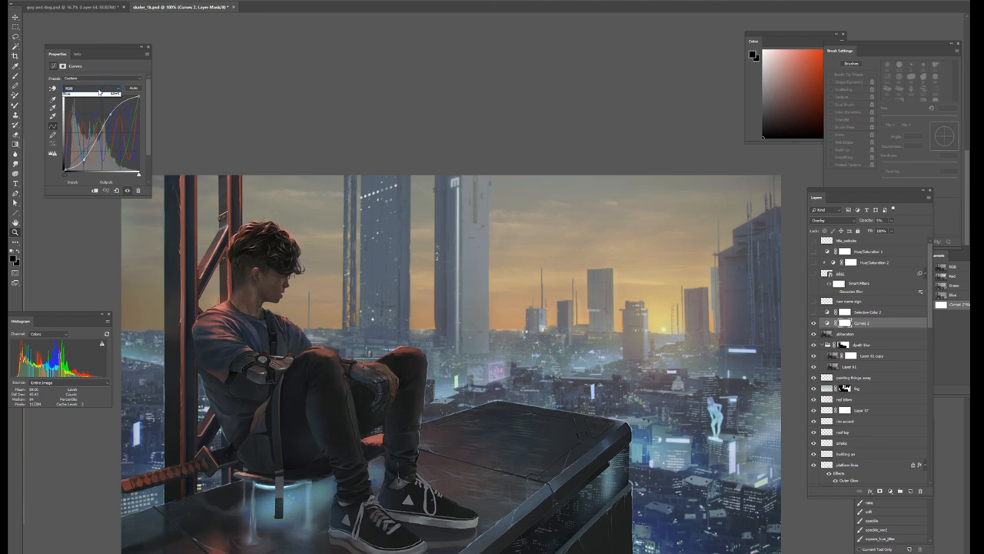
{"action": "left_click", "coordinate": [91, 90]}
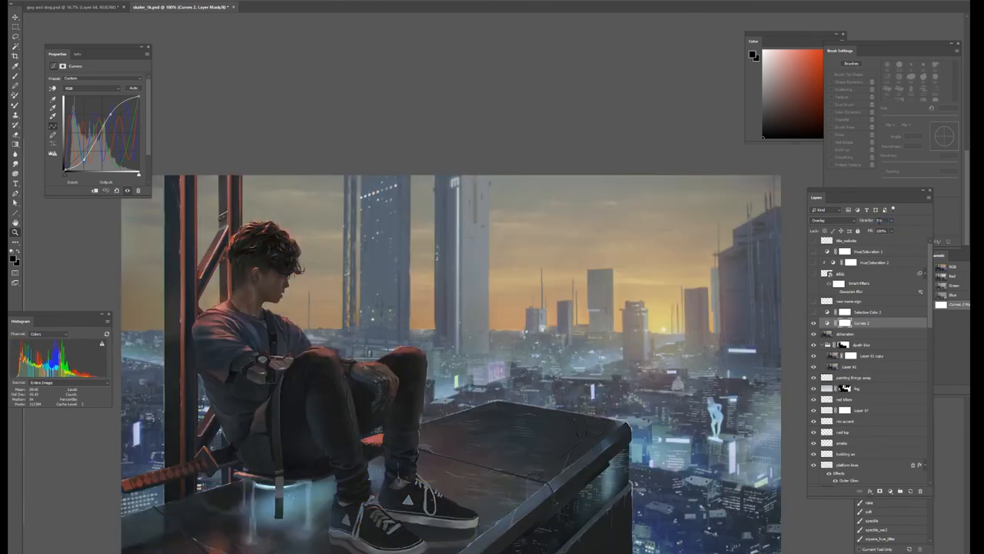
{"action": "left_click", "coordinate": [813, 323]}
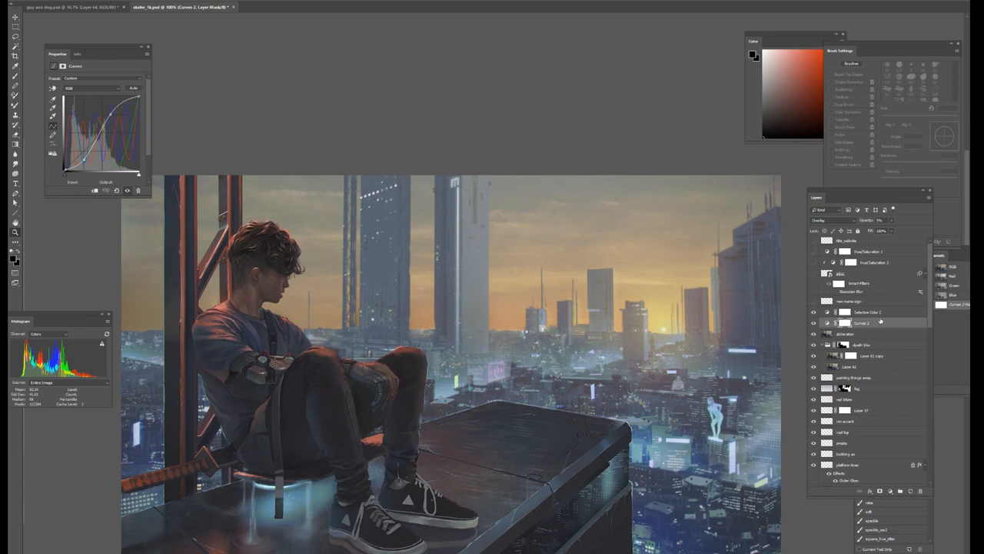
Step: Enable Selective Color 2 and view its custom Blacks colour values
{"action": "left_click", "coordinate": [867, 312]}
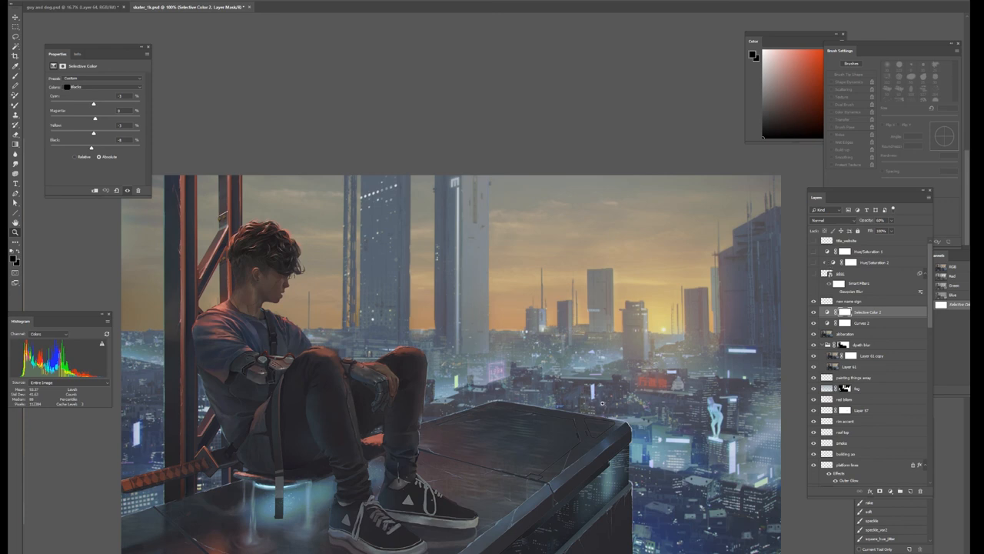
{"action": "mouse_move", "coordinate": [598, 391]}
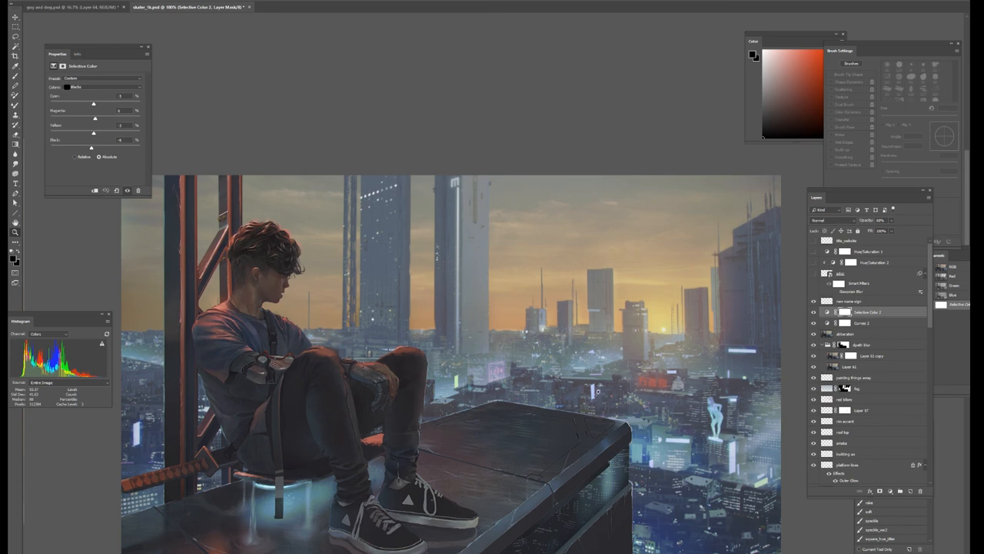